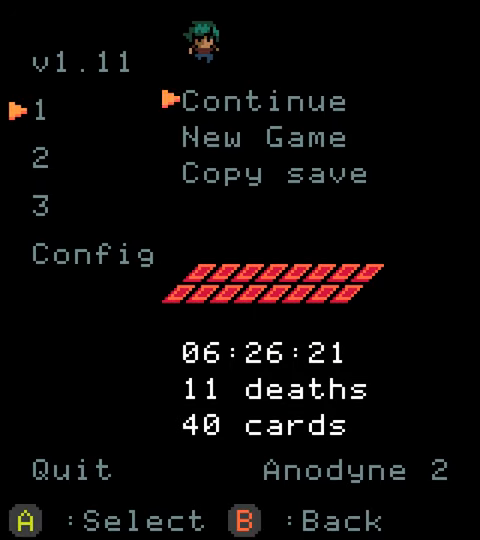
click(280, 101)
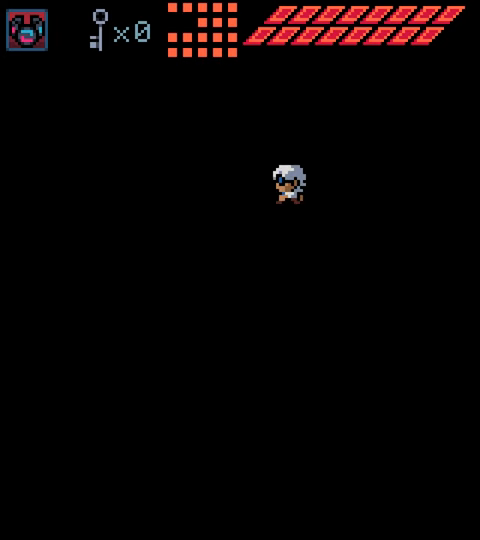
key(Right)
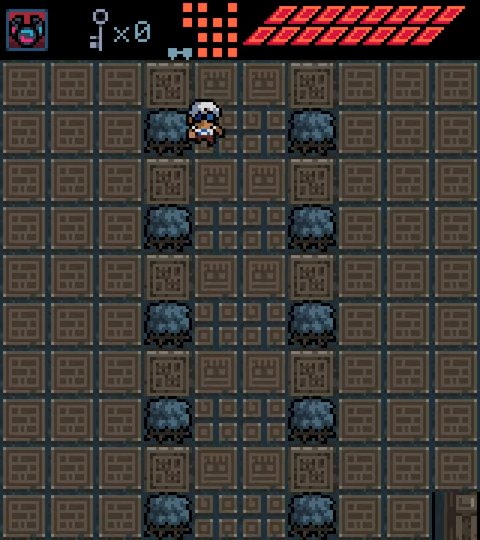
key(Down)
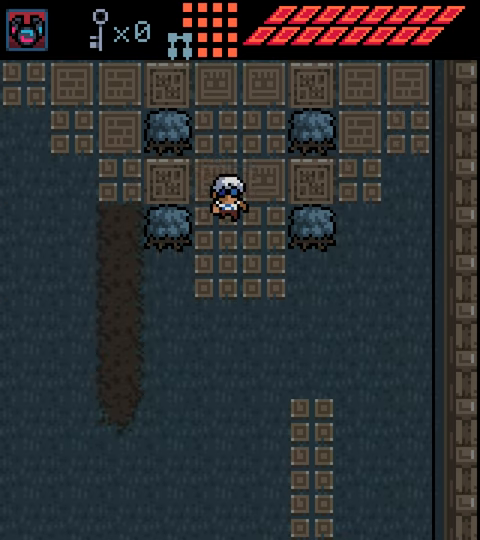
key(Down)
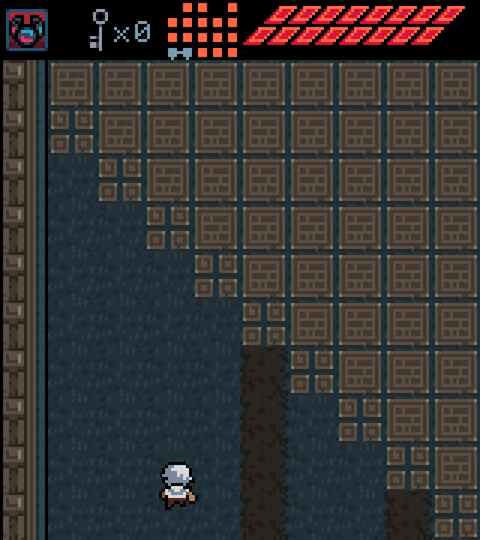
key(up)
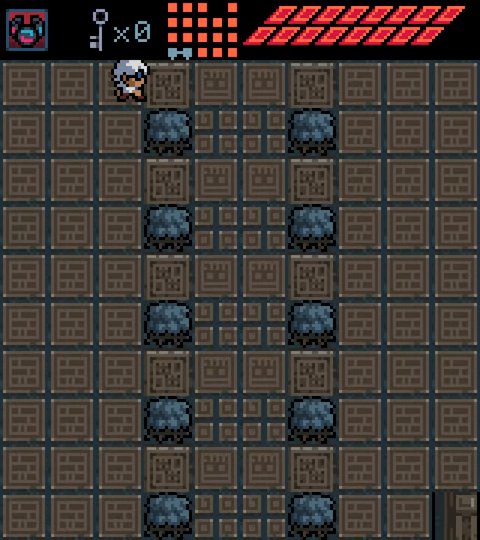
key(down)
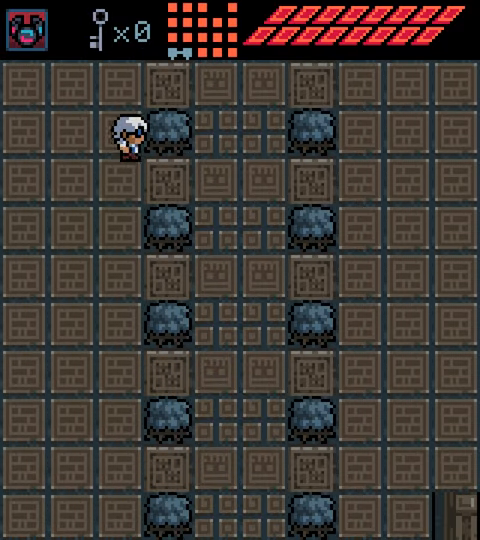
key(Up)
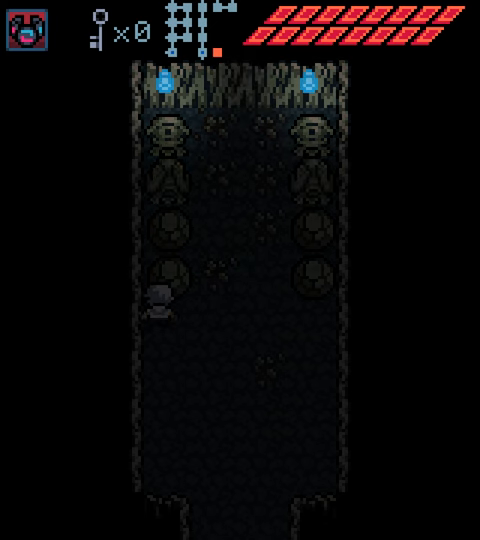
key(up)
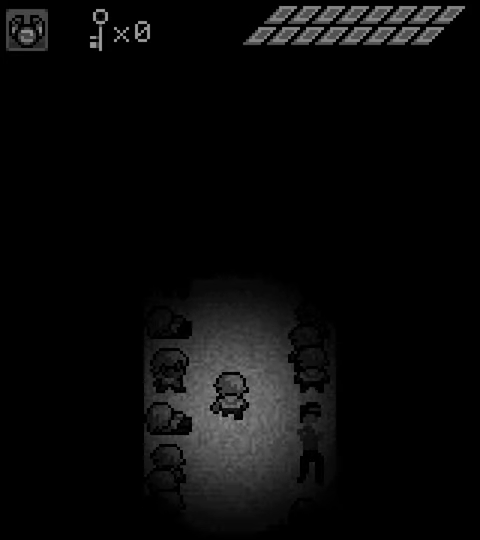
key(up)
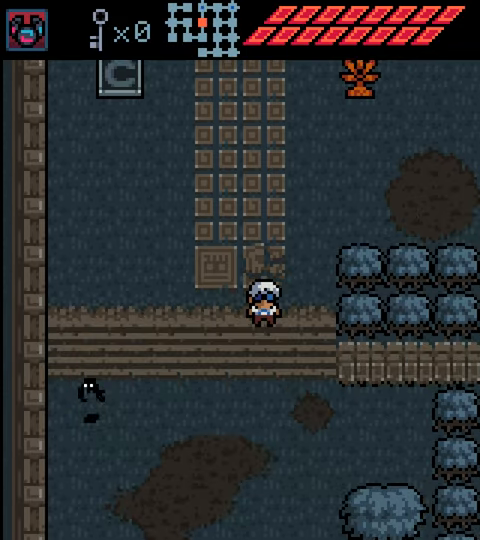
key(Down)
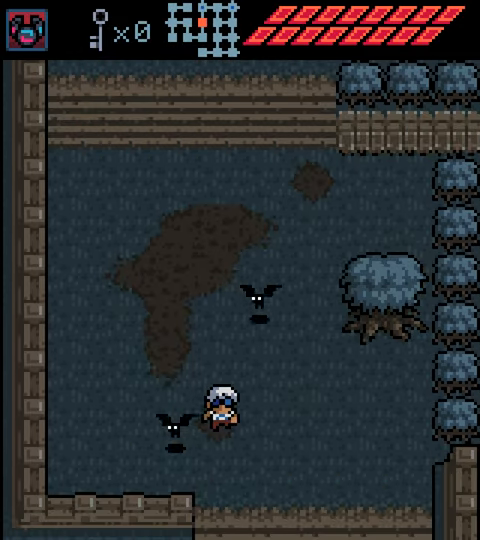